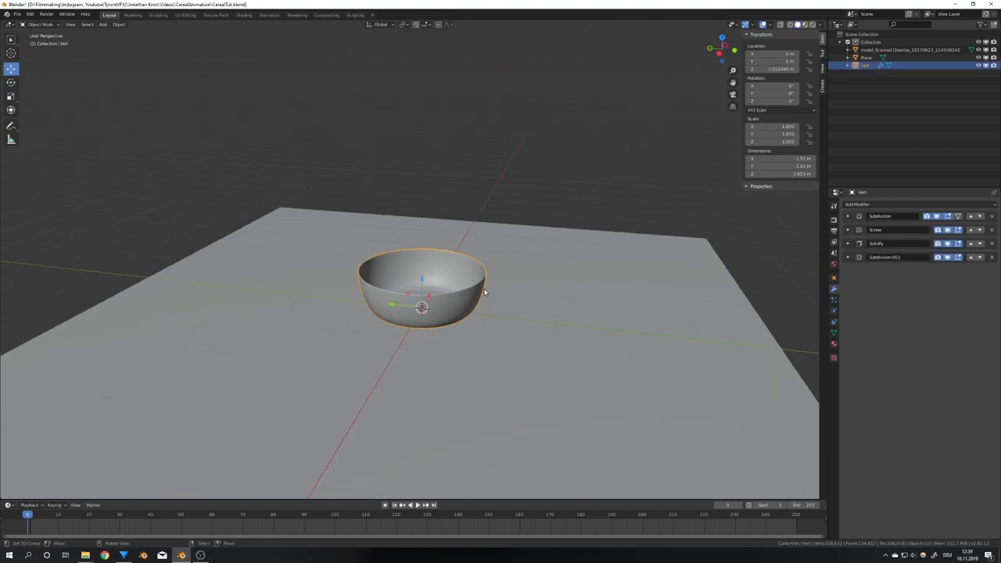
# Toggle Edit Mode on and off to inspect the bowl's profile vertices
pyautogui.press('Tab')
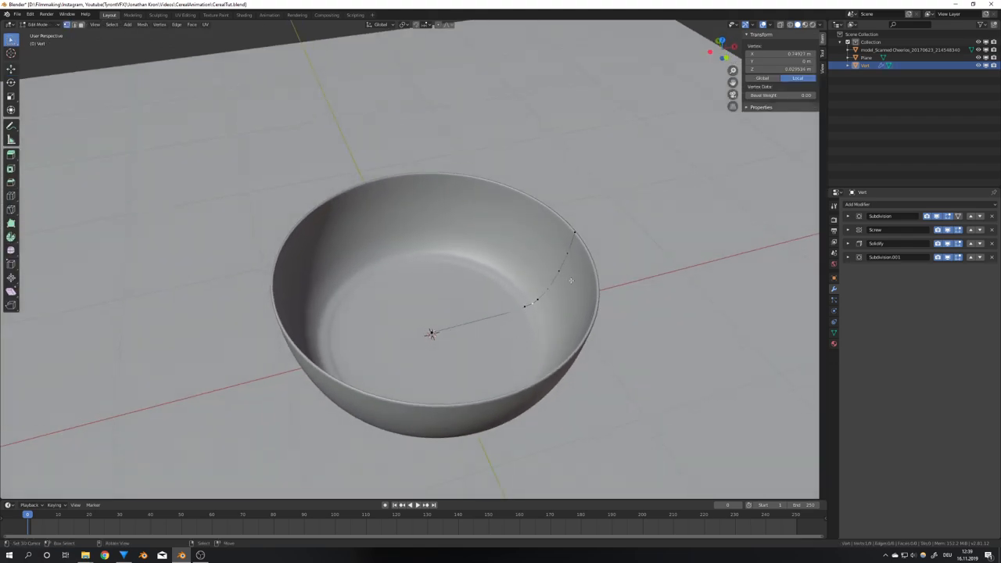
pyautogui.press('Tab')
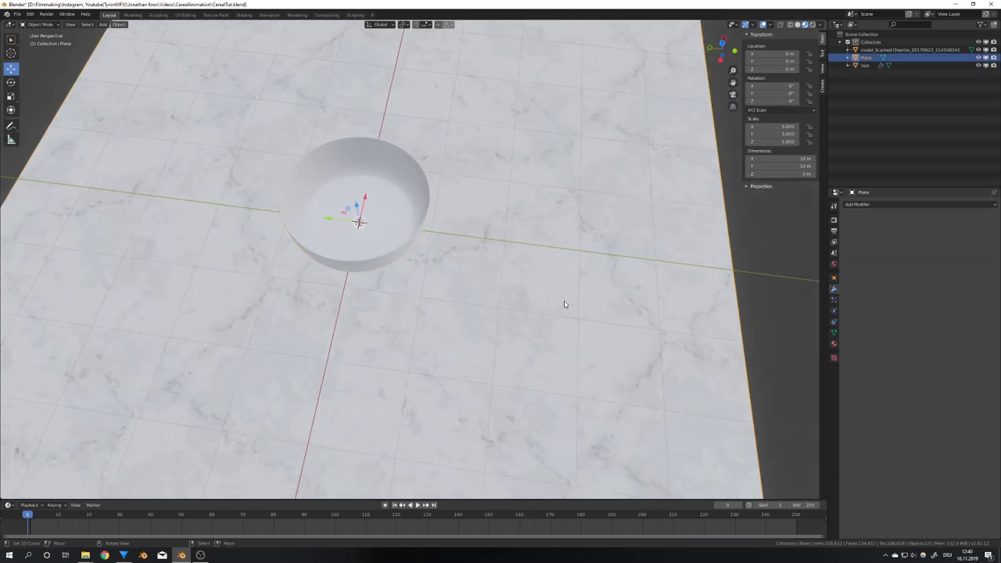
# Enable Fluid physics on the bowl and the marble plane, setting both to Effector
pyautogui.moveTo(565, 305); pyautogui.dragTo(532, 288)
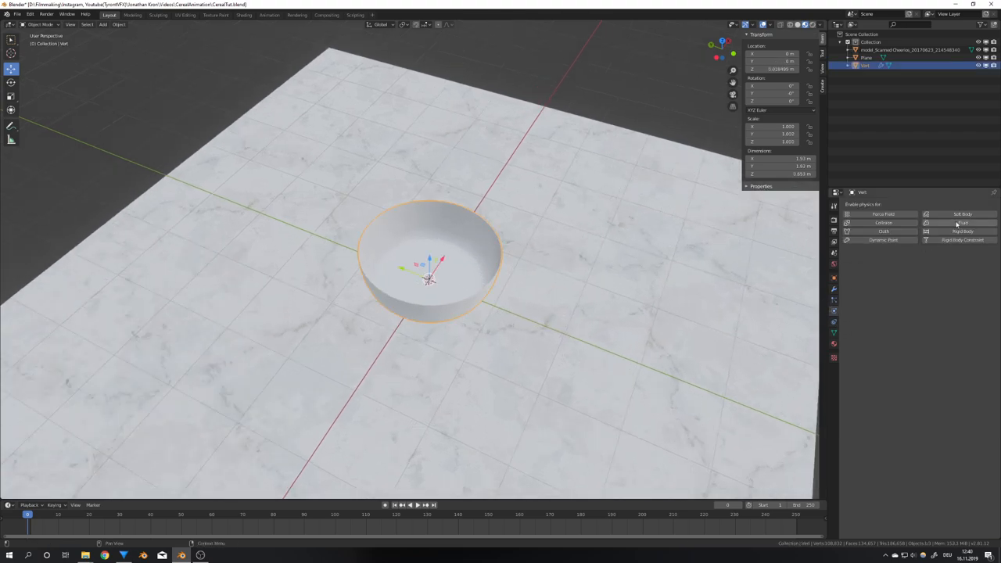
pyautogui.click(957, 232)
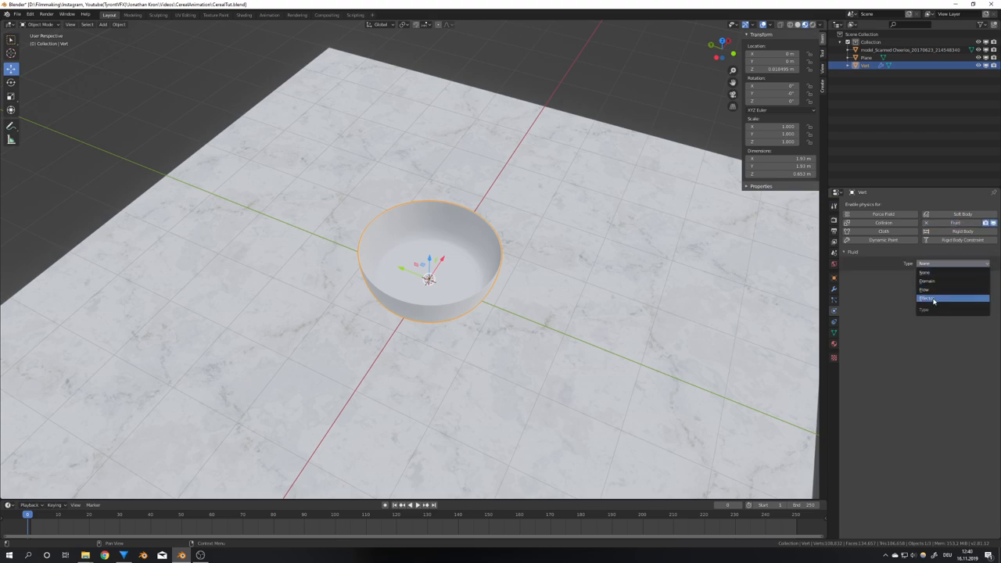
pyautogui.click(931, 298)
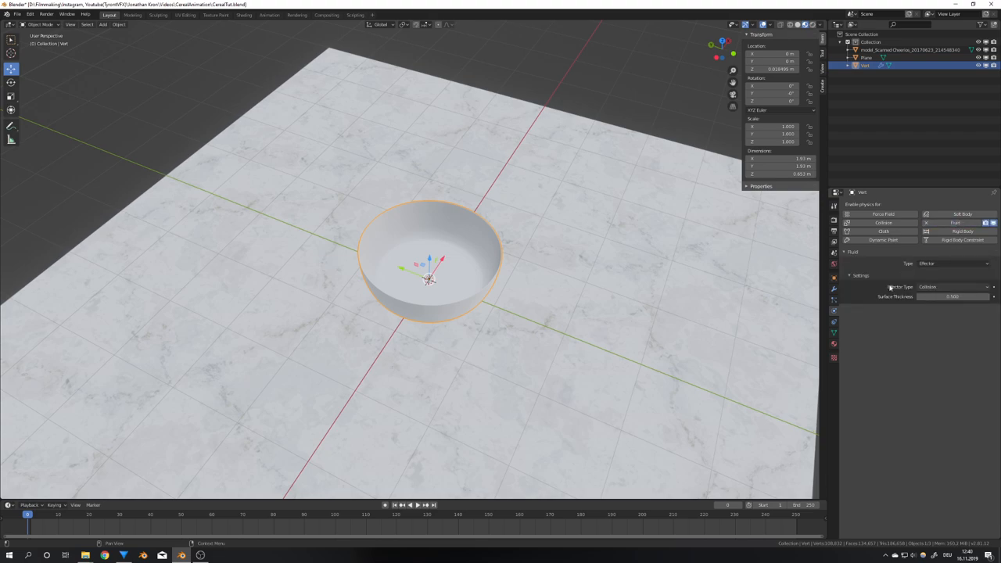
pyautogui.click(865, 59)
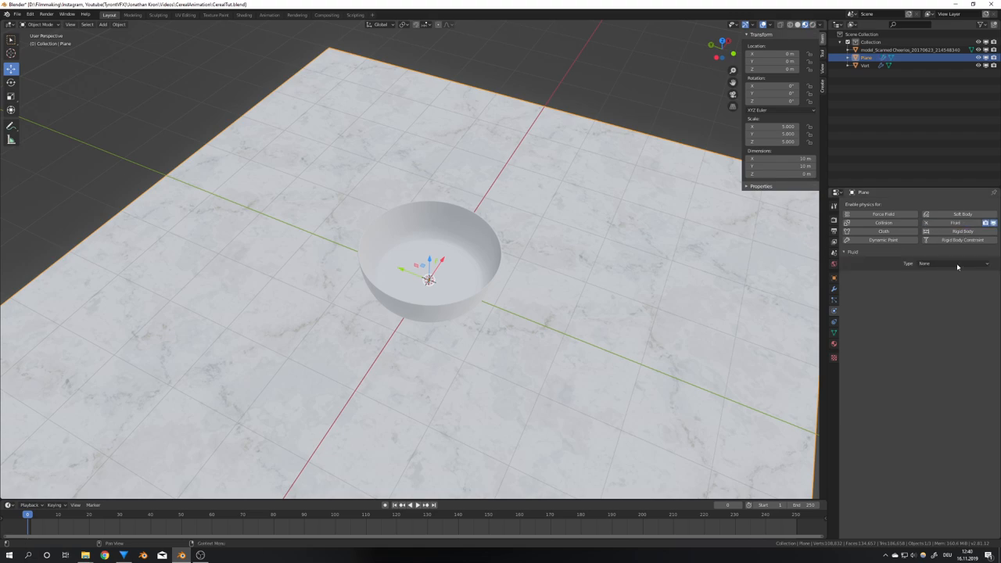
pyautogui.click(953, 263)
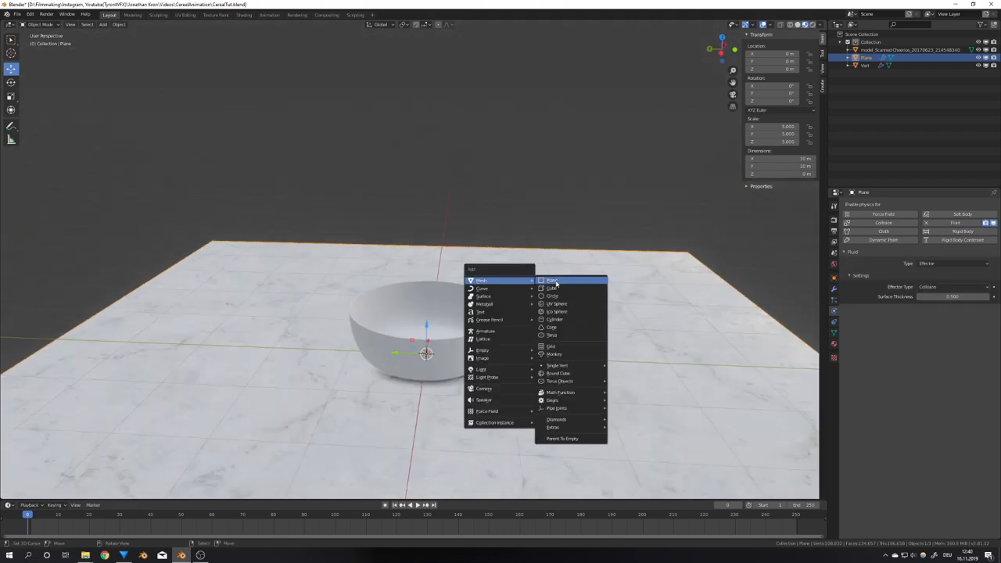
# Add a cube and scale it to about 7.7 × 7.7 × 4 m around the bowl
pyautogui.click(549, 288)
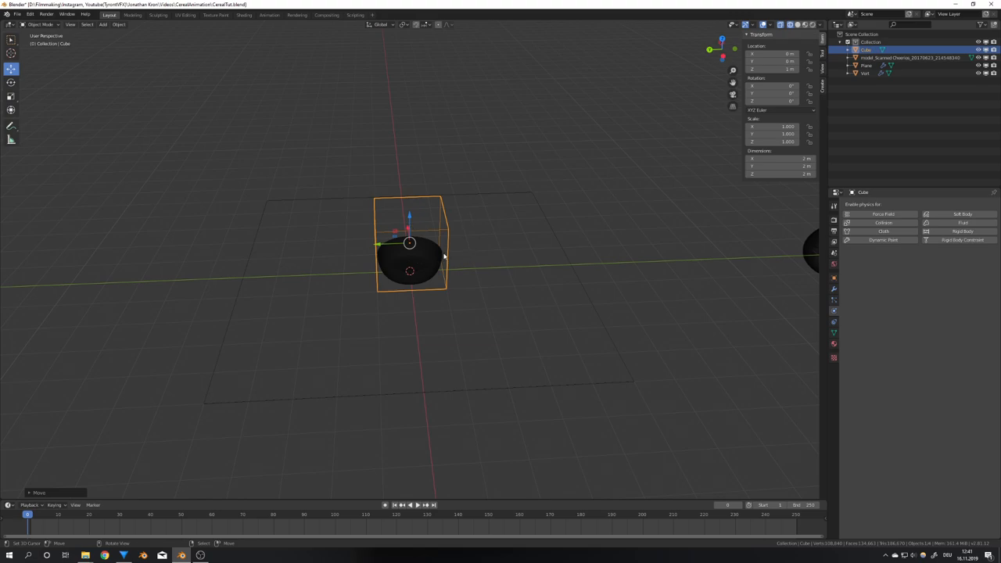
pyautogui.press('s')
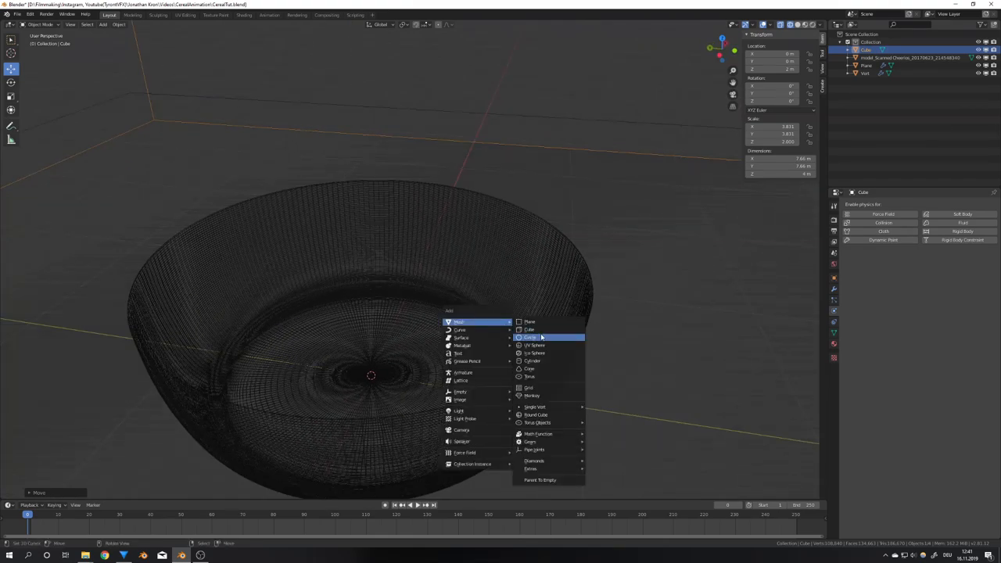
# Add a small circle above the bowl and set its Fluid type to a Liquid Flow
pyautogui.click(528, 337)
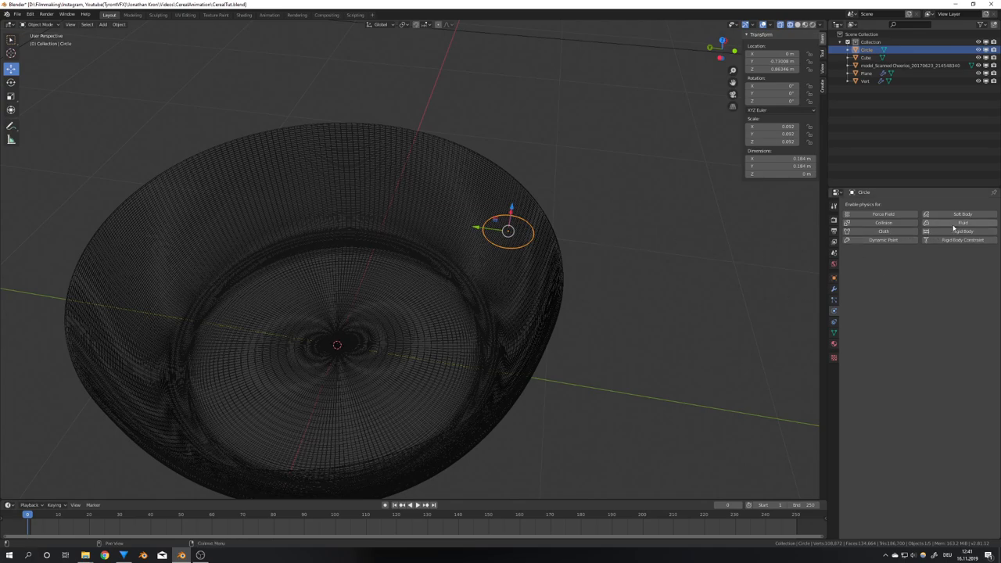
pyautogui.click(958, 223)
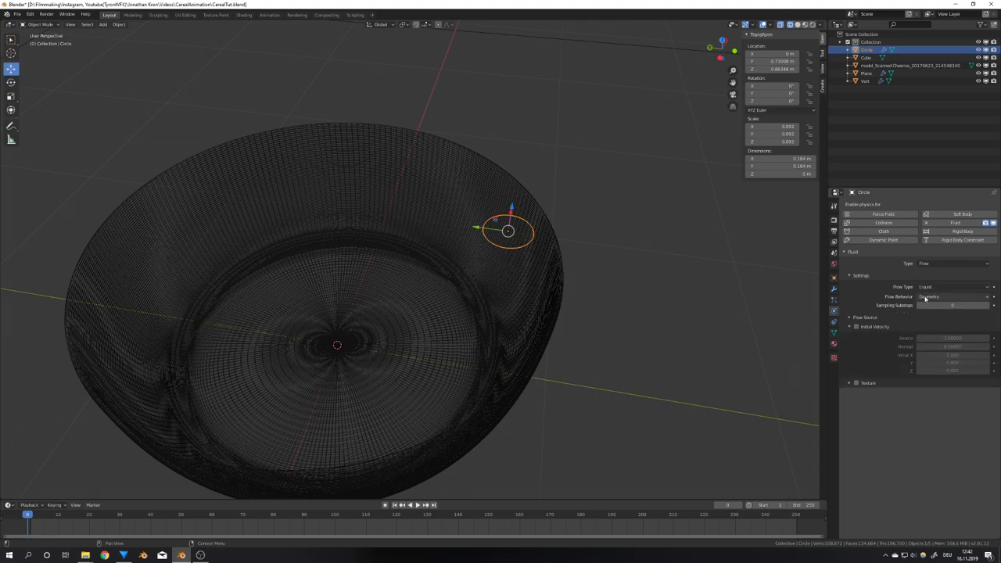
pyautogui.click(947, 296)
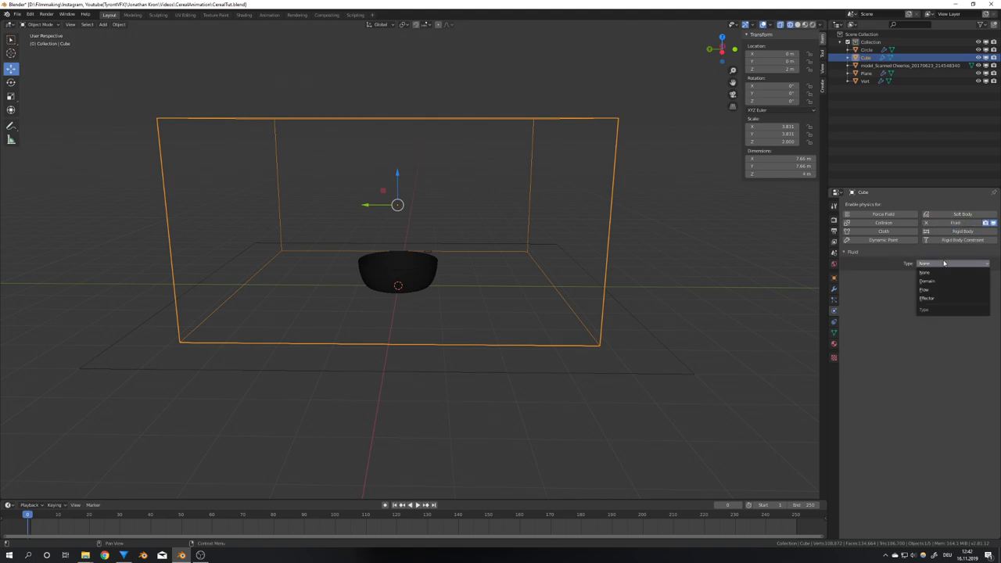
# Set the cube's Fluid type to Domain with Liquid as the domain type
pyautogui.click(925, 291)
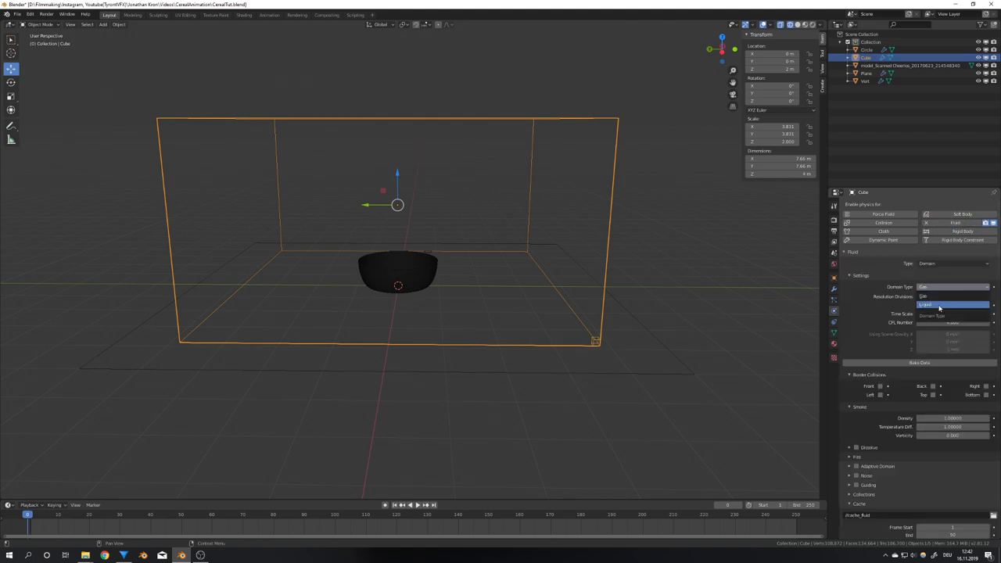
pyautogui.click(950, 304)
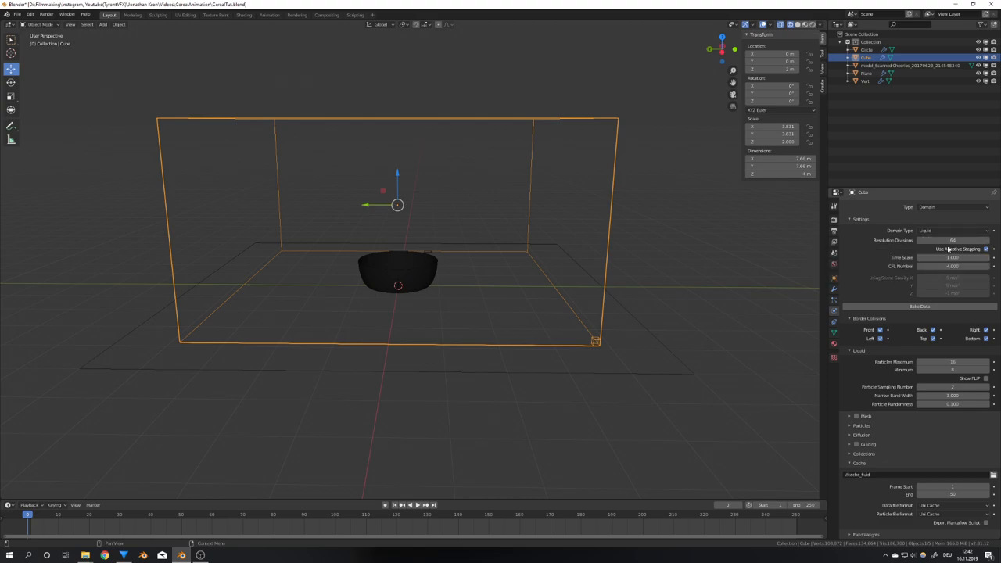
pyautogui.moveTo(943, 253)
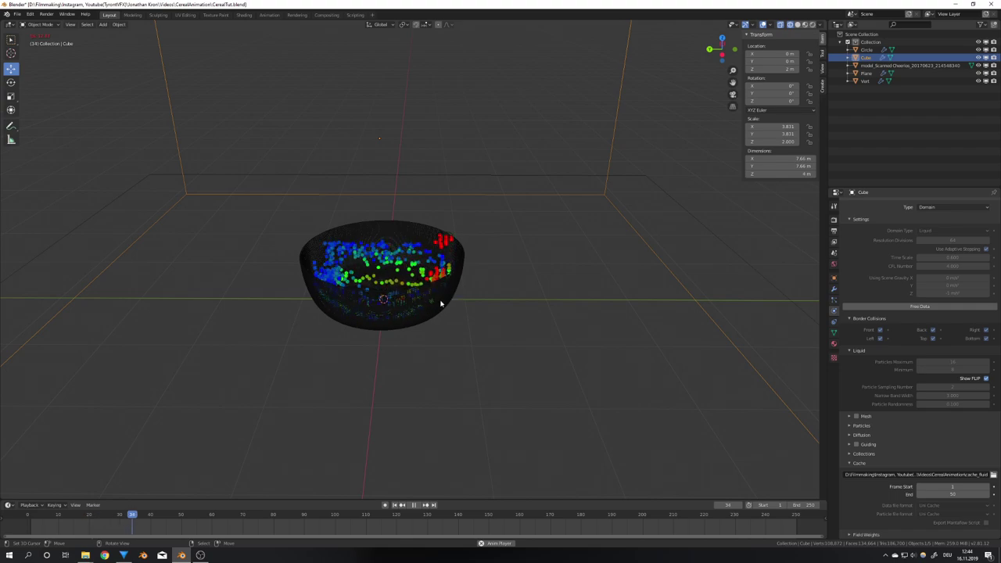
# Play the timeline to watch the baked liquid particles fill the bowl by frame 50
pyautogui.click(180, 512)
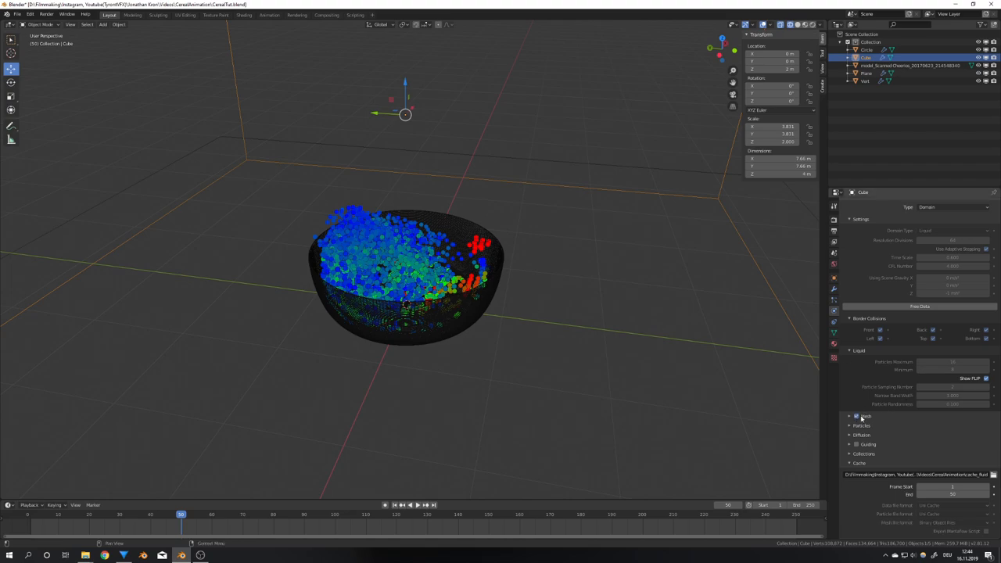
# Tick the Mesh checkbox in the liquid domain's Fluid settings
pyautogui.click(858, 418)
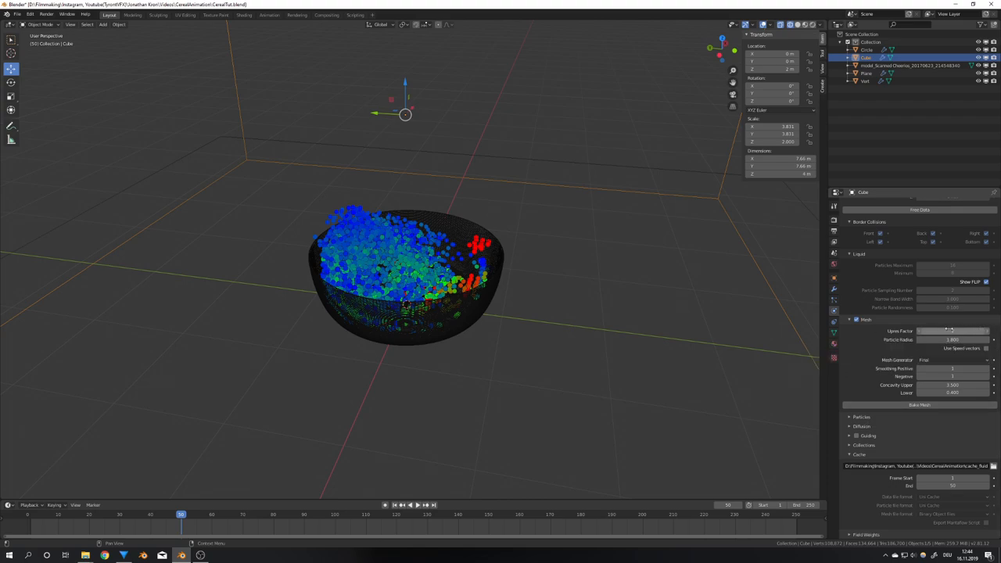
pyautogui.moveTo(949, 328)
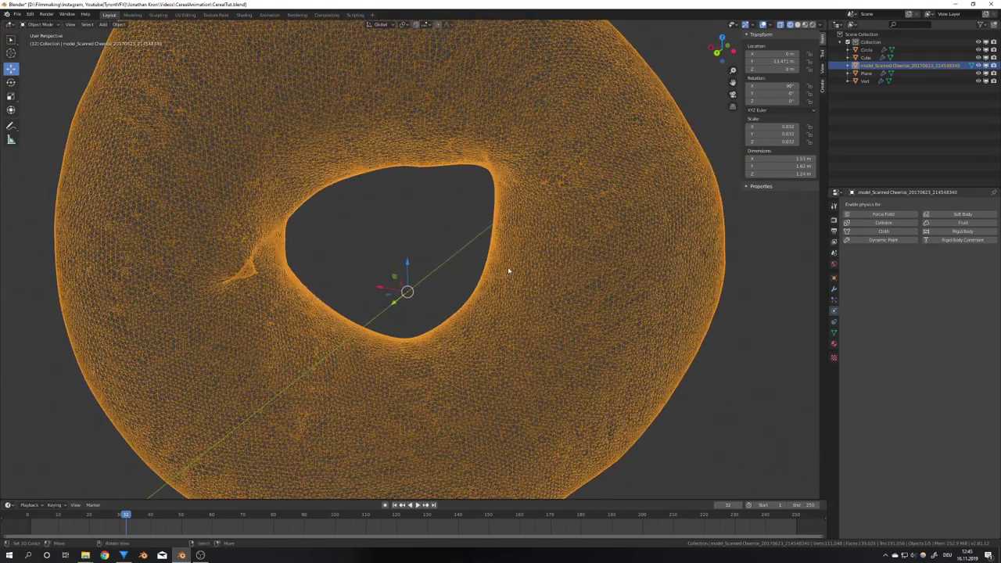
# Open the Cheerio model's Modifier properties to add a Decimate at ratio 0.24
pyautogui.click(864, 204)
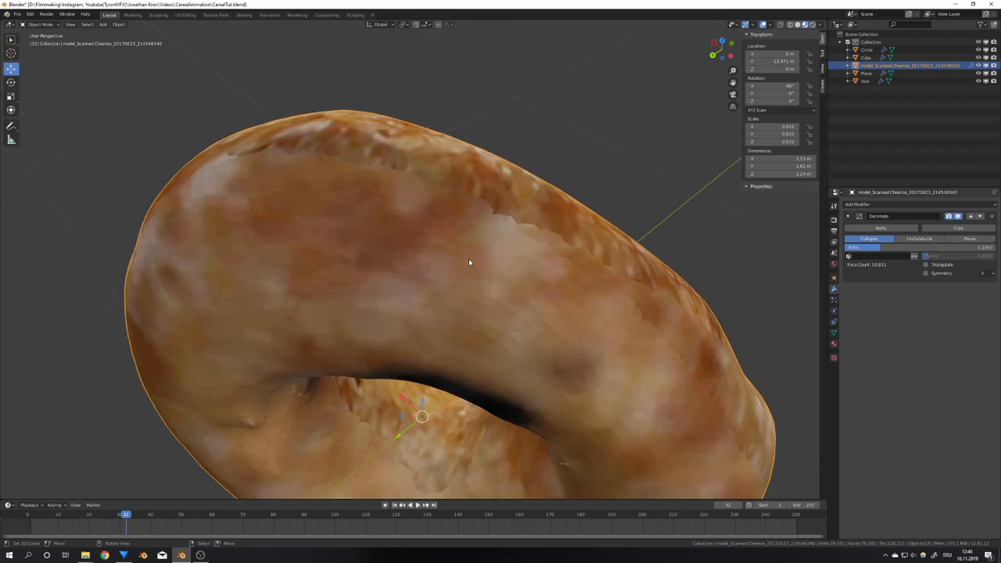
pyautogui.moveTo(429, 216)
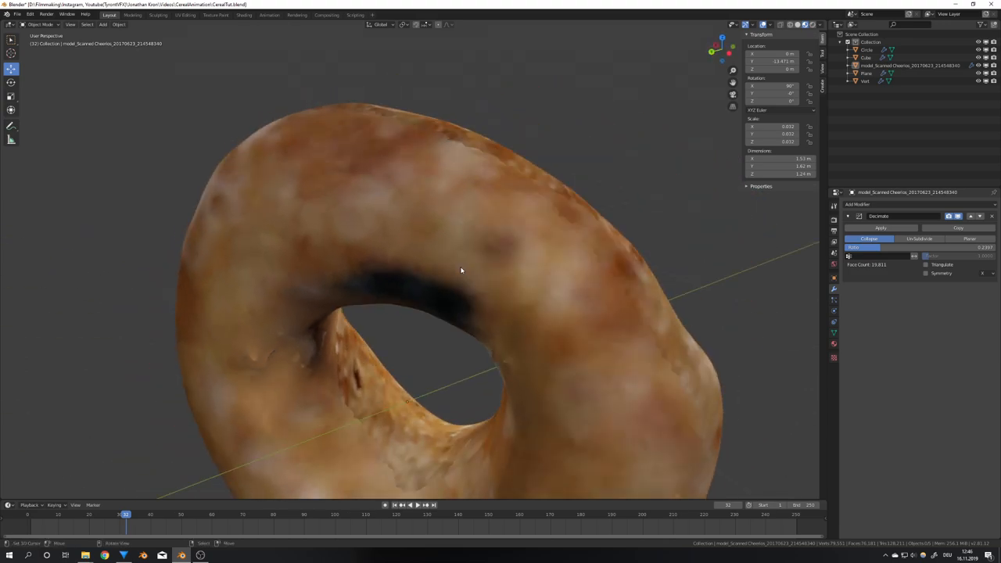
pyautogui.moveTo(936, 215)
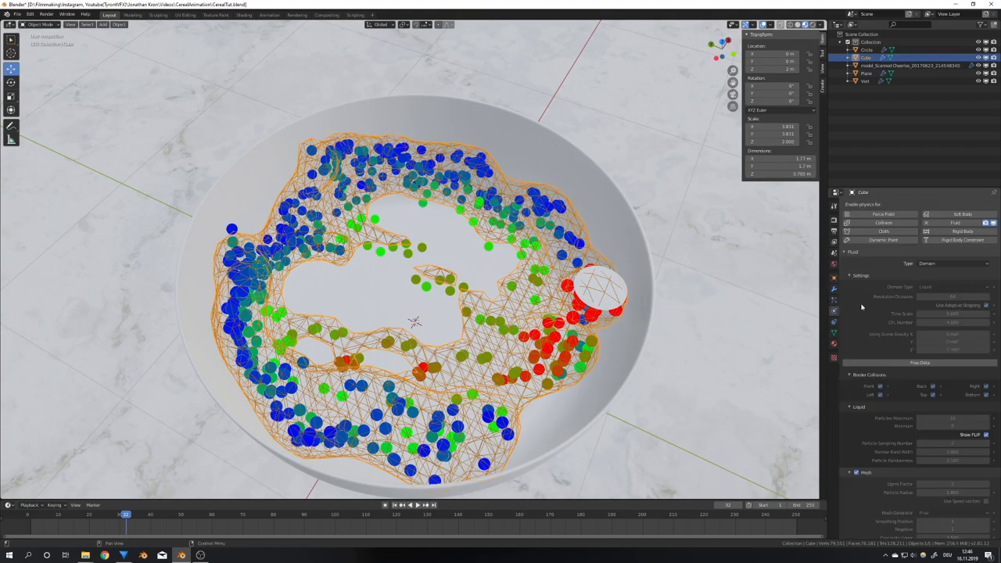
# Set the domain's foam Particle Life Maximum to 250
pyautogui.scroll(-3)
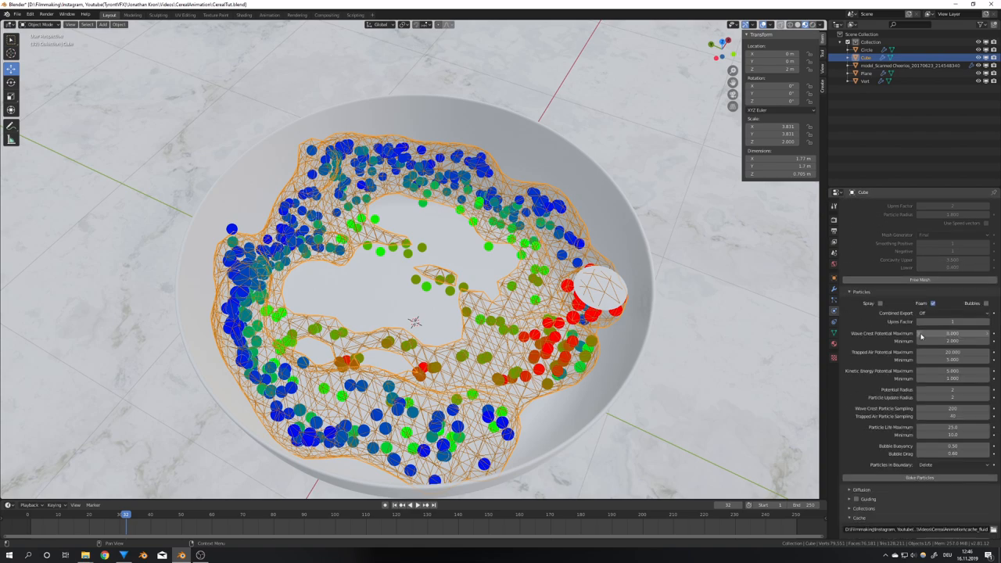
pyautogui.moveTo(900, 338)
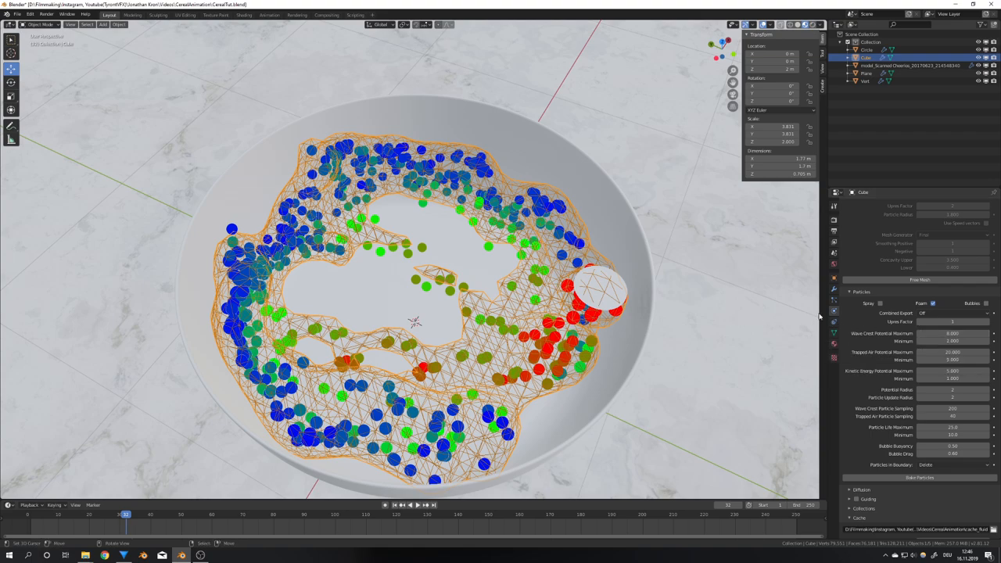
pyautogui.moveTo(796, 310)
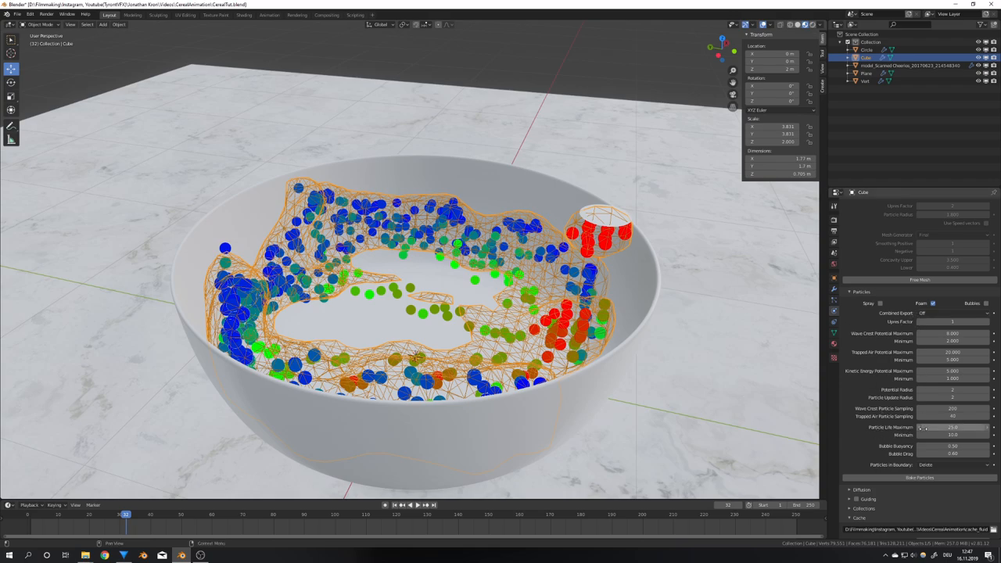
pyautogui.click(952, 430)
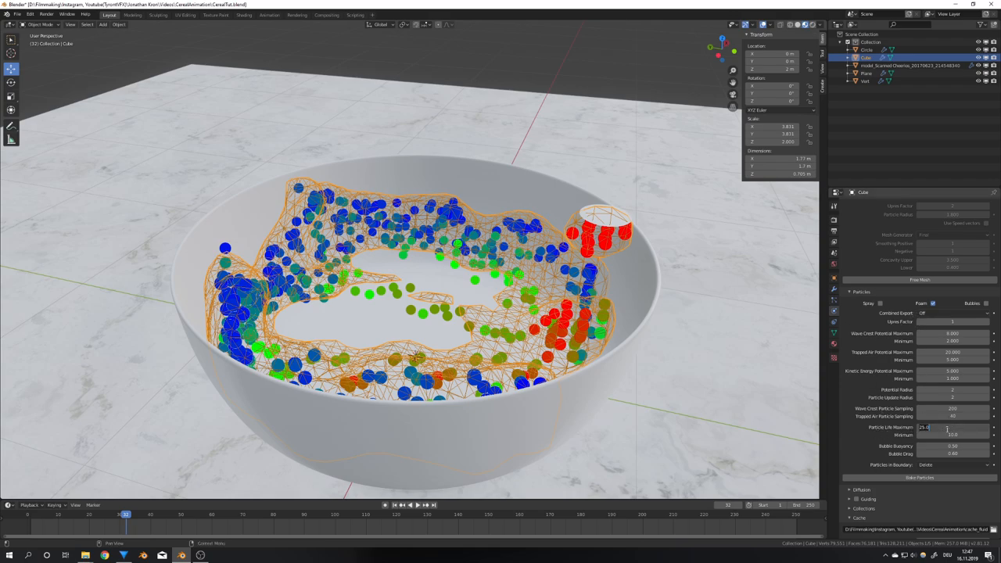
pyautogui.write('250')
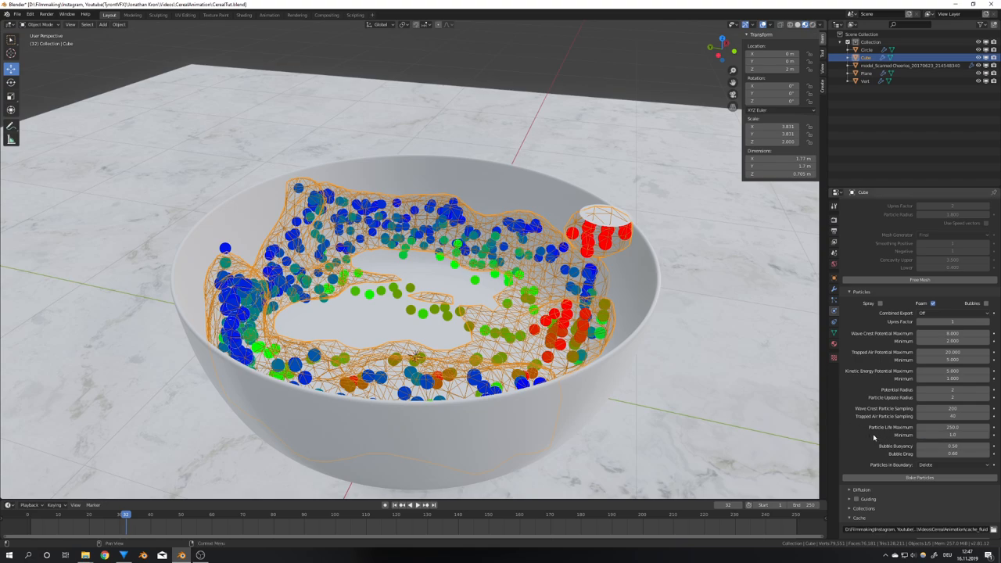
pyautogui.moveTo(927, 479)
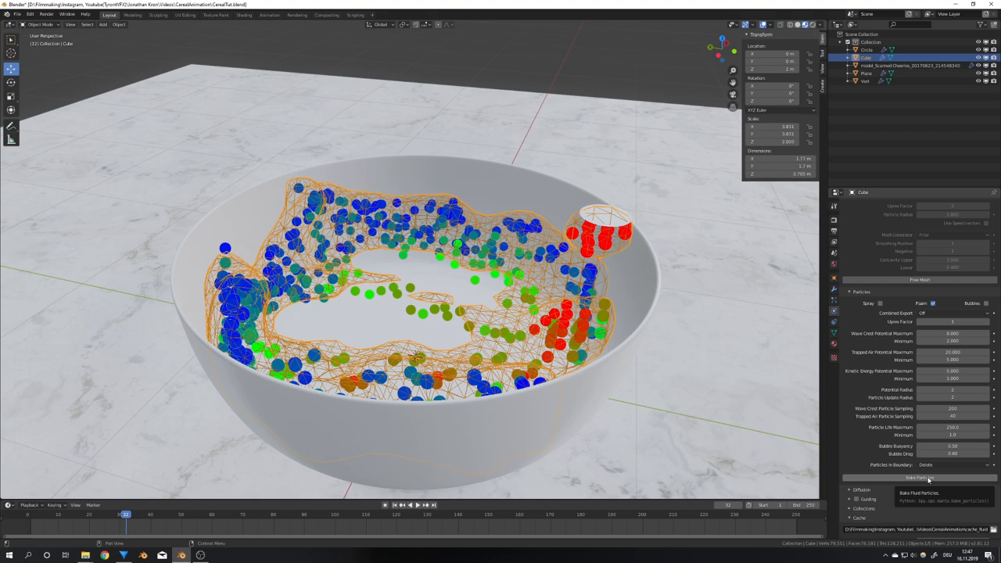
# Bake the foam particles and jump to frame 40 to view the foam
pyautogui.click(927, 476)
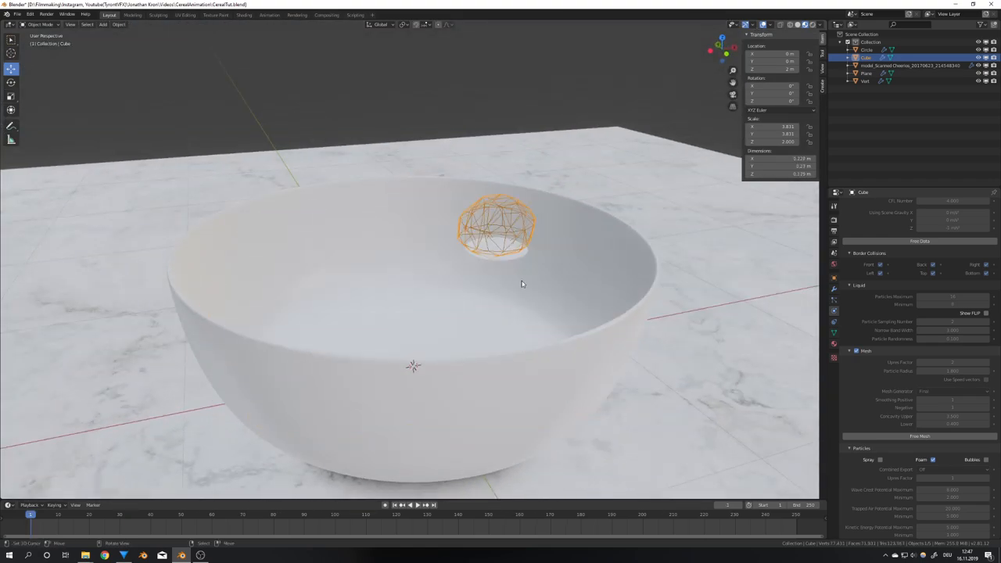
pyautogui.click(421, 505)
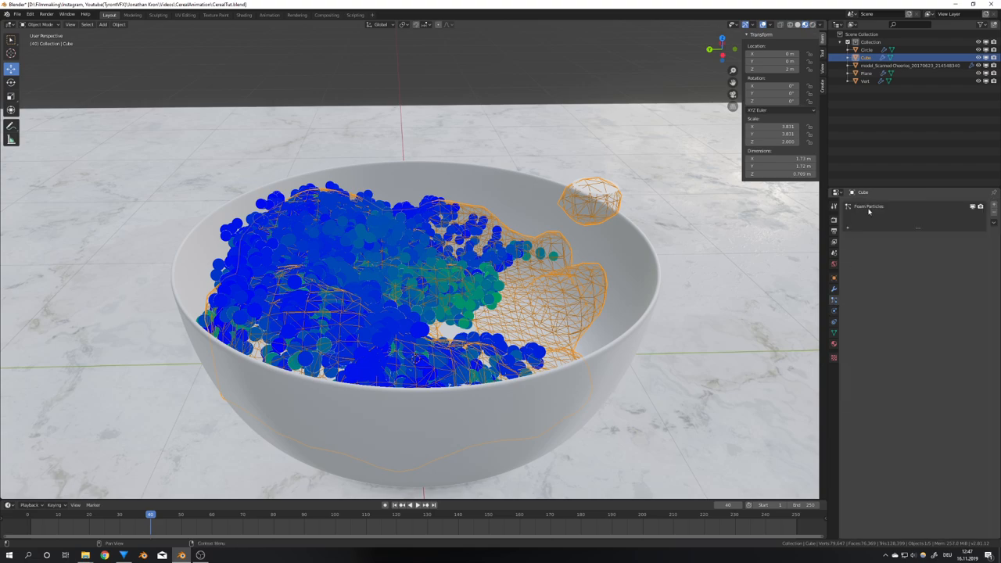
# Open the Foam Particles system and expand its Viewport Display settings
pyautogui.click(849, 206)
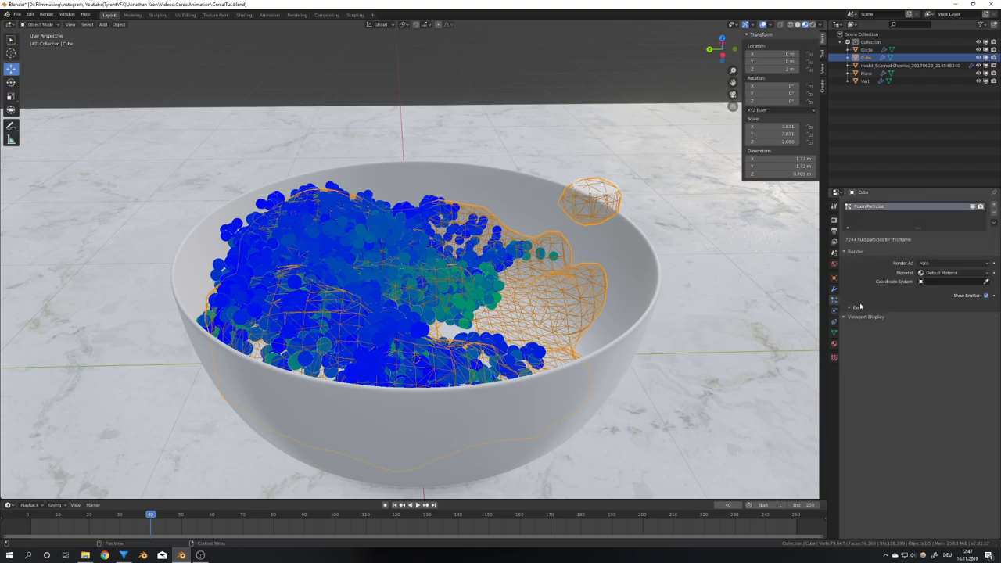
pyautogui.click(855, 316)
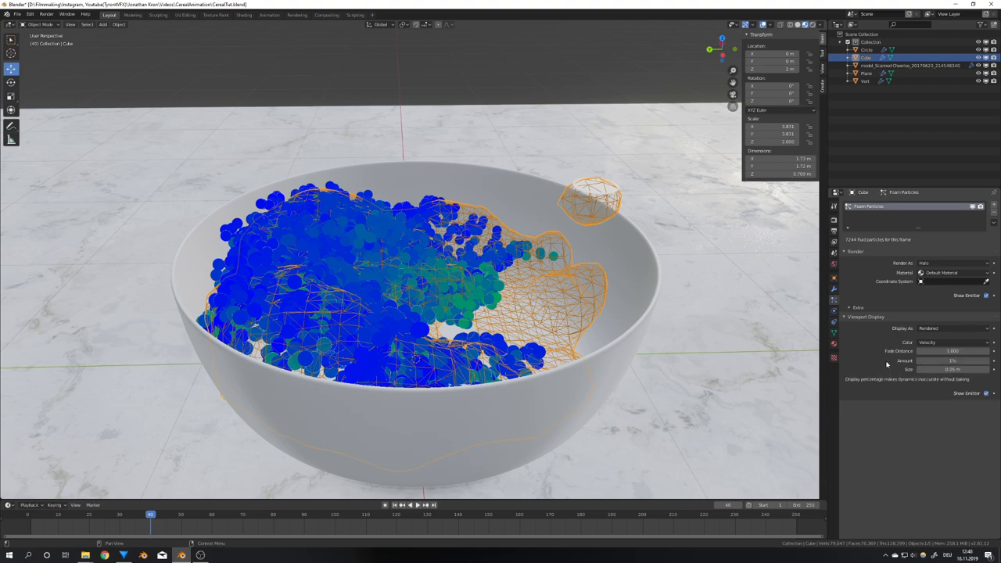
pyautogui.moveTo(952, 361)
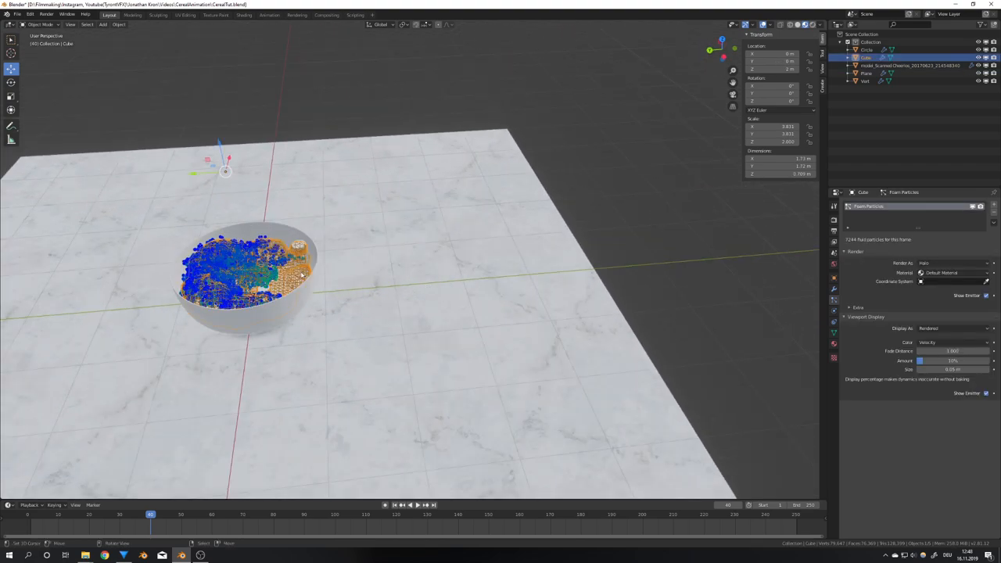
# Render the foam particles as the Cheerio object instead of halos
pyautogui.click(955, 262)
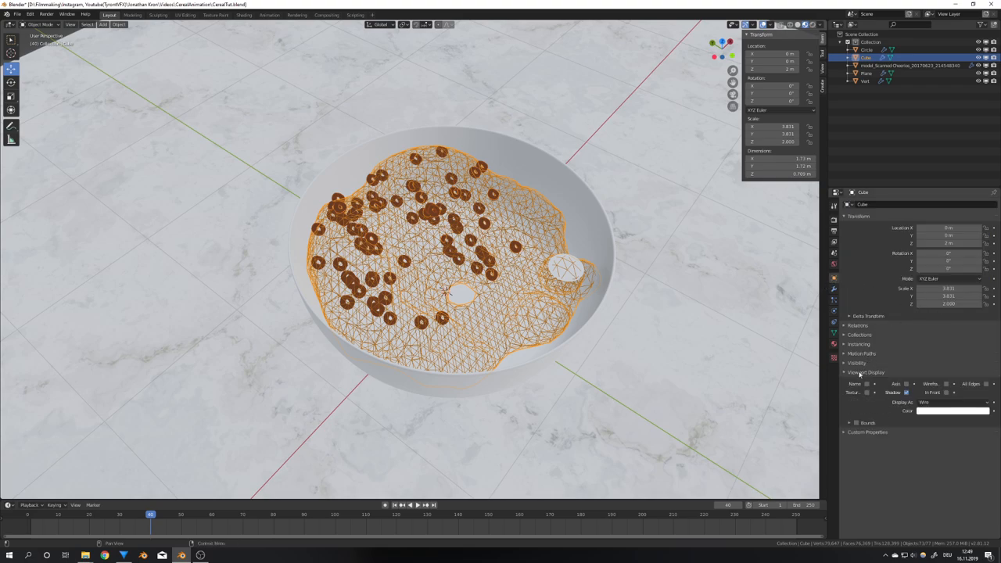
# Switch the liquid's Display As from Wireframe to Solid
pyautogui.click(950, 402)
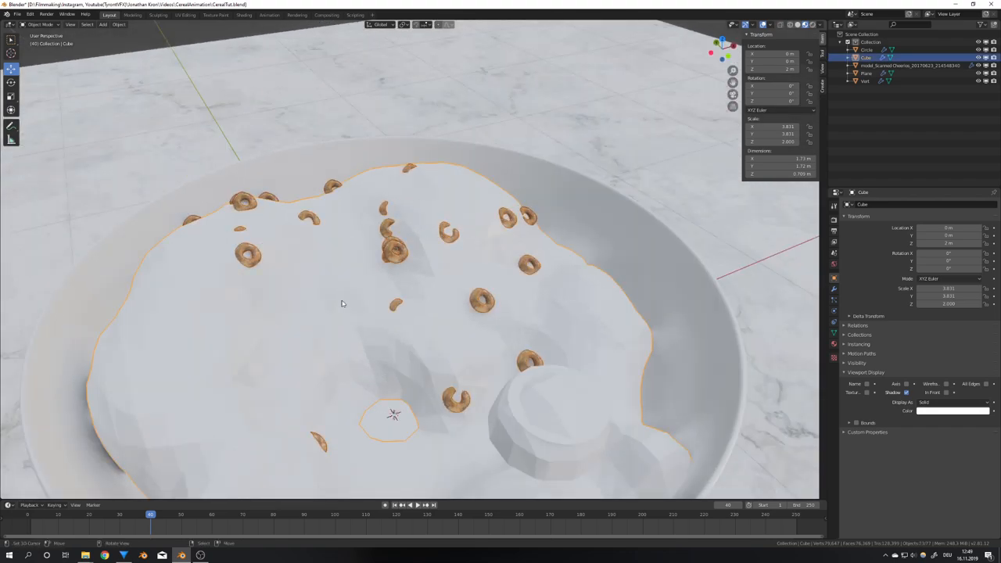
pyautogui.moveTo(530, 340)
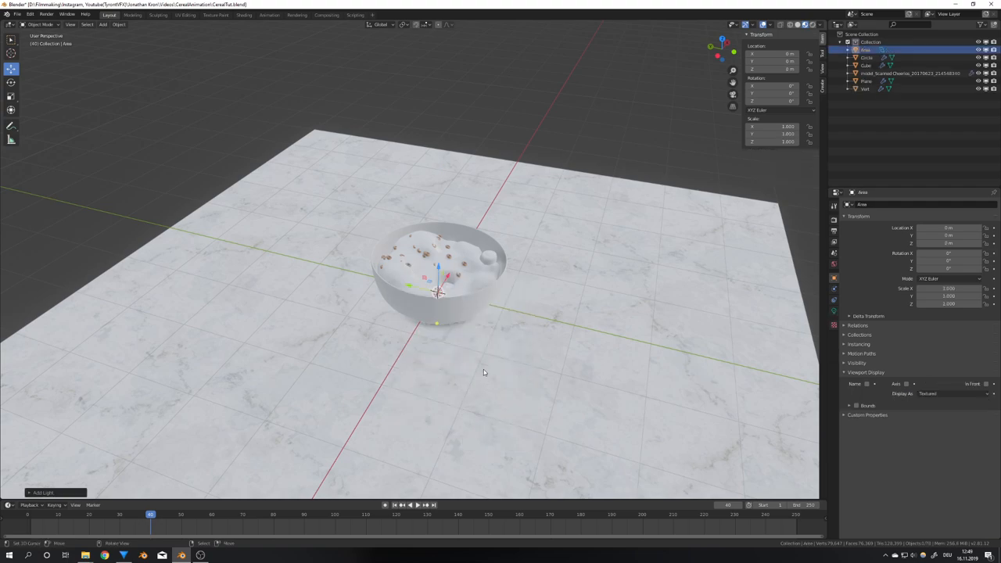
# Raise the area light to about 2.64 m above the bowl
pyautogui.moveTo(442, 294); pyautogui.dragTo(444, 105)
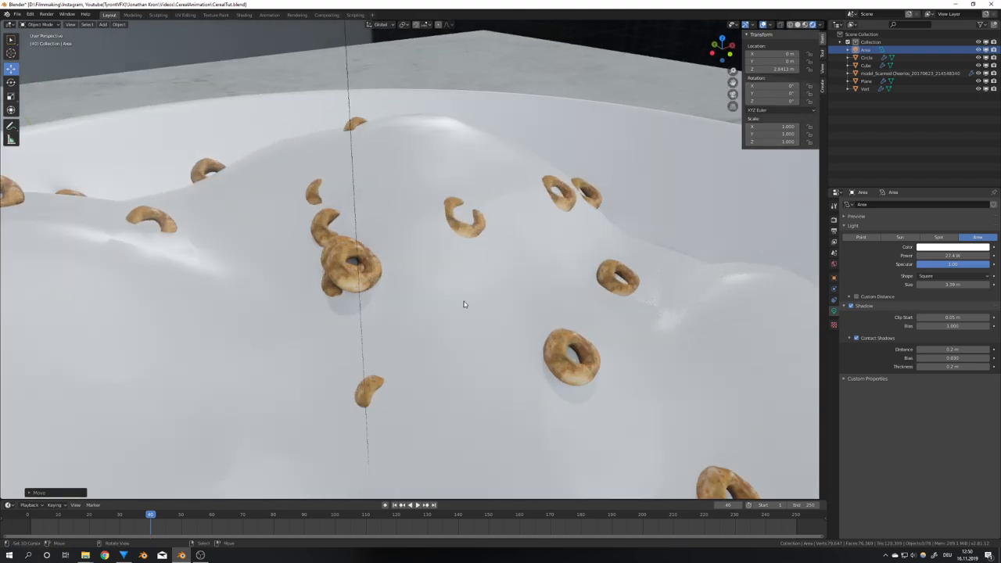
pyautogui.moveTo(811, 301)
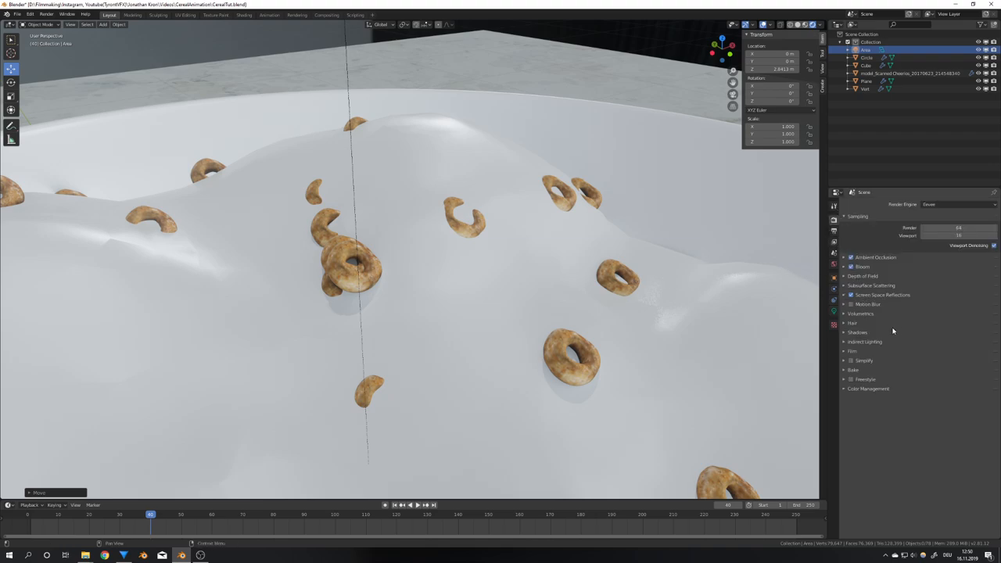
# Expand the Eevee Shadows panel and toggle Soft Shadows
pyautogui.click(856, 332)
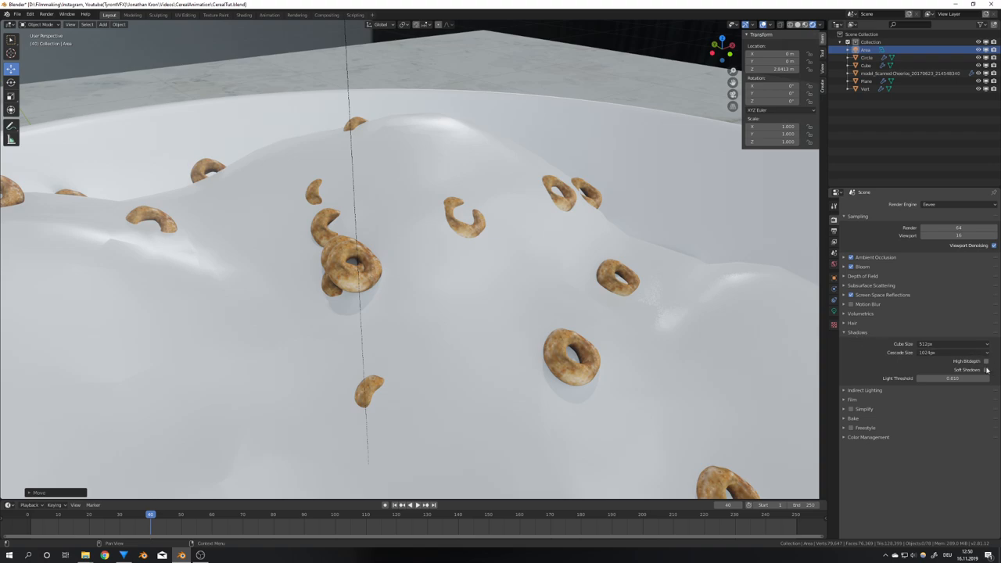
pyautogui.click(857, 332)
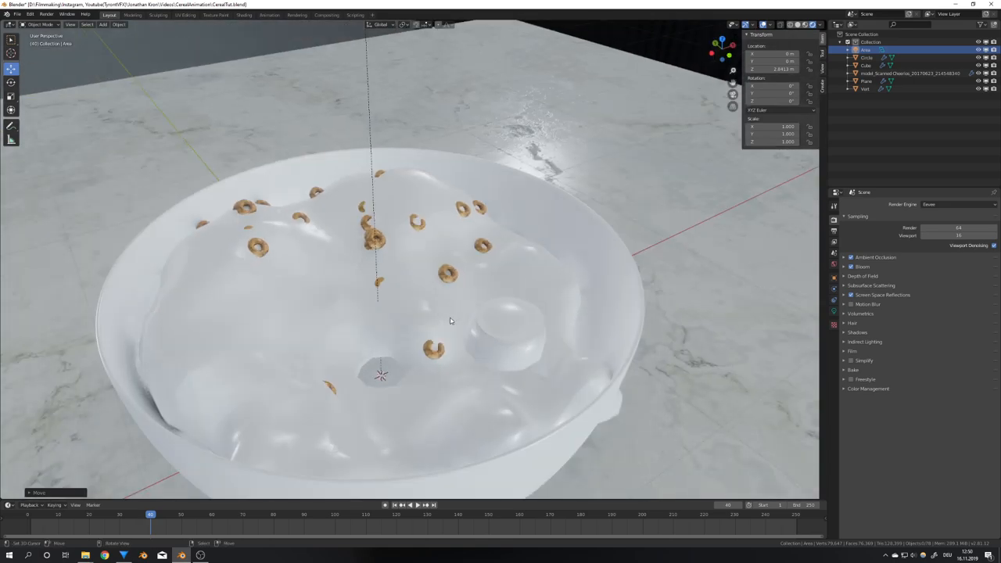
# Scroll the properties panel while preparing Cheerio copies for Collection 2
pyautogui.scroll(-3)
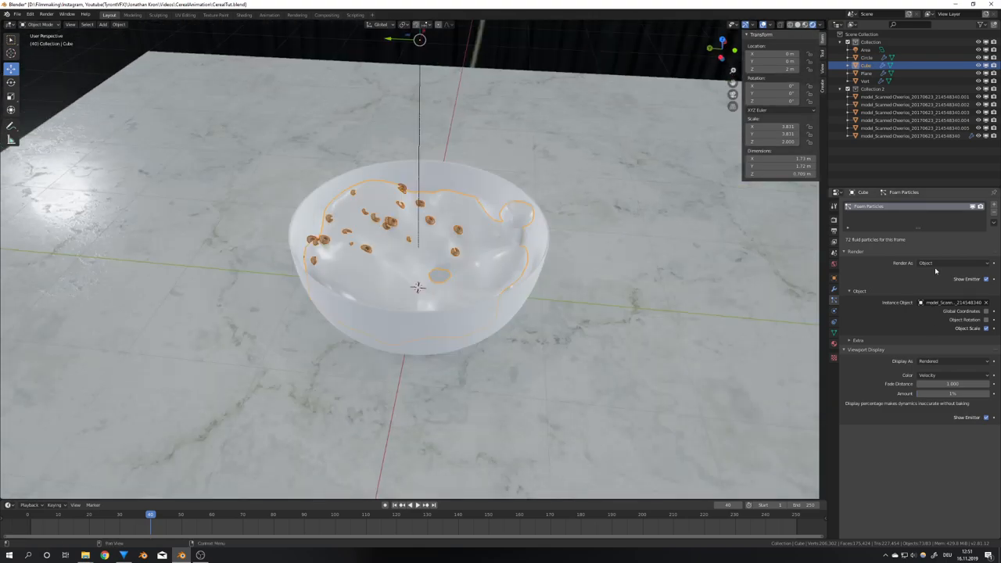
# Render foam particles as Collection with Collection 2 as the instance collection
pyautogui.click(951, 263)
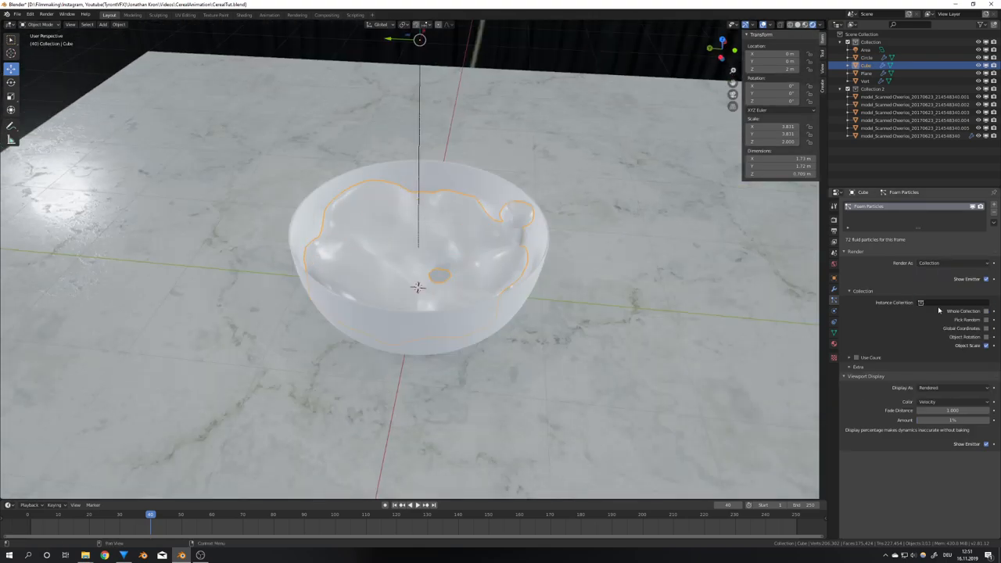
pyautogui.click(932, 303)
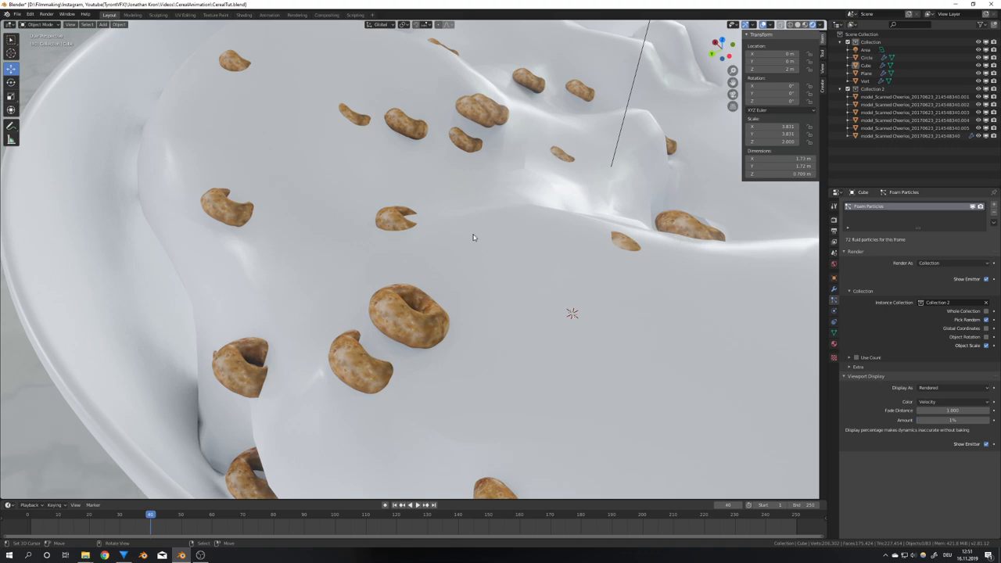
pyautogui.moveTo(993, 336)
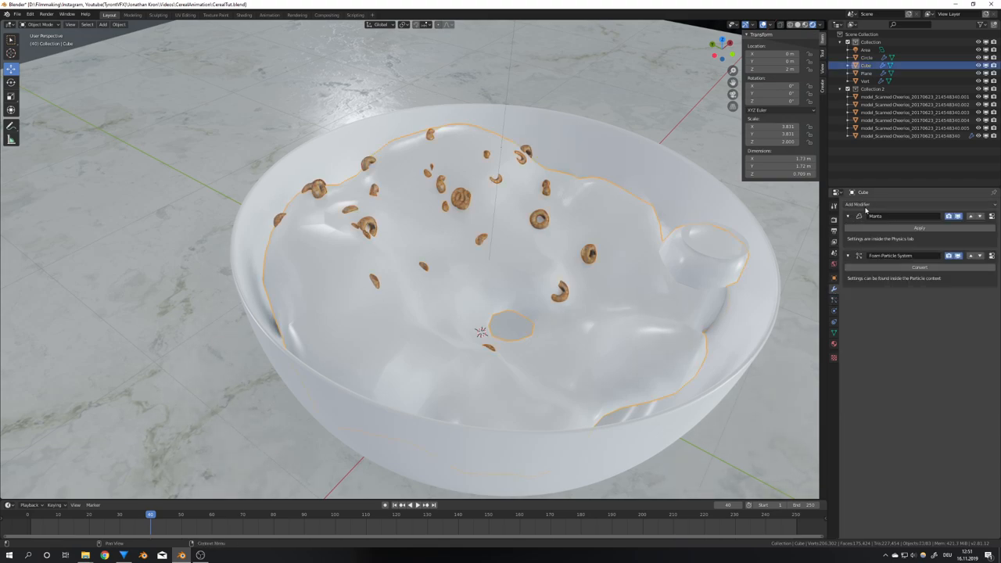
# Add Subdivision Surface and Smooth modifiers to the milk mesh and raise the Smooth factor
pyautogui.click(865, 204)
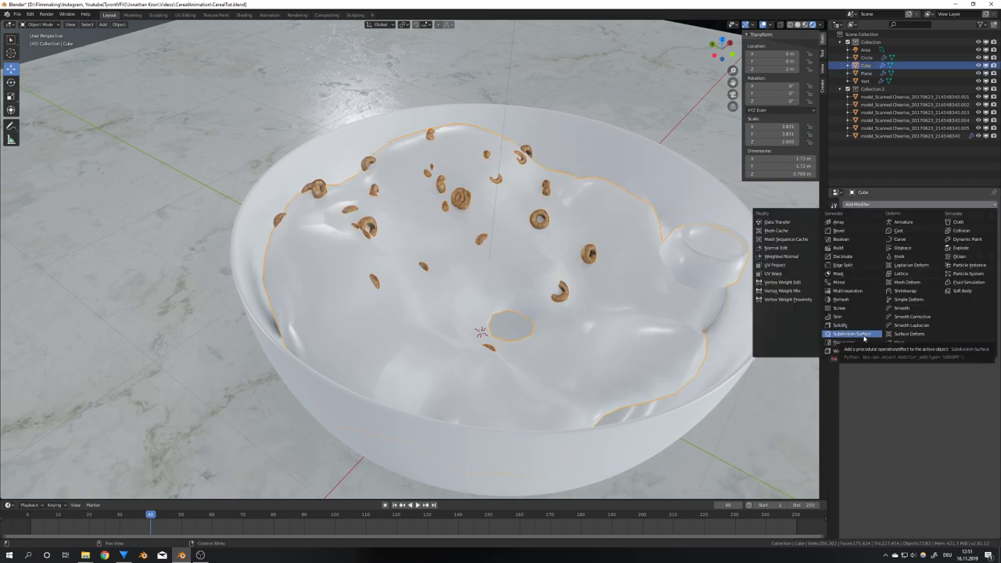
pyautogui.click(853, 333)
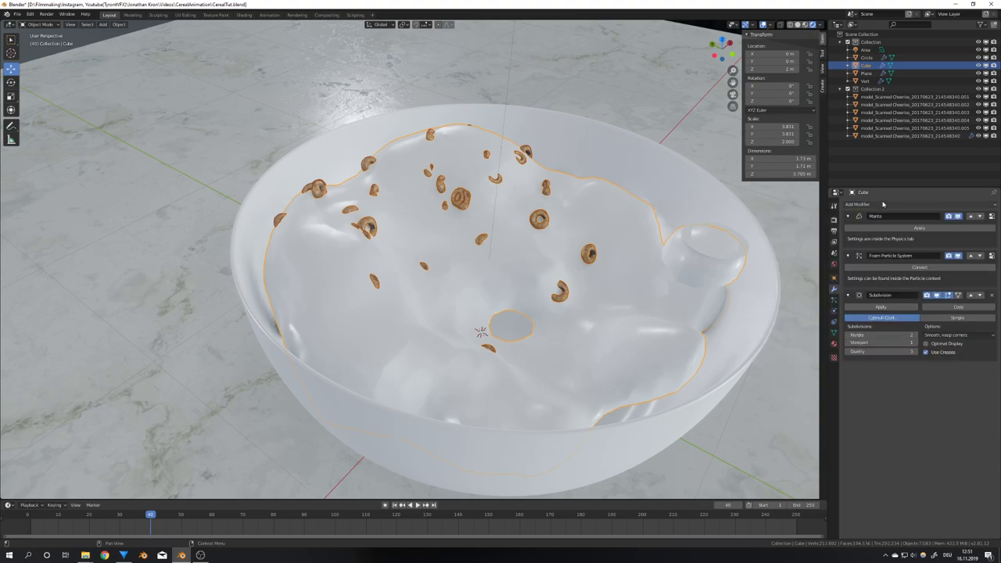
pyautogui.click(869, 204)
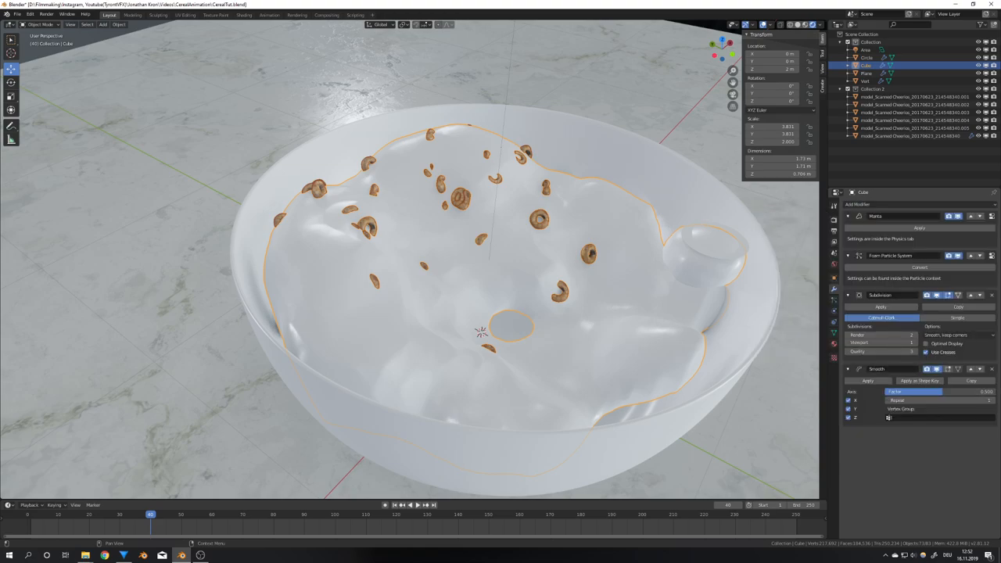
pyautogui.moveTo(899, 391); pyautogui.dragTo(978, 392)
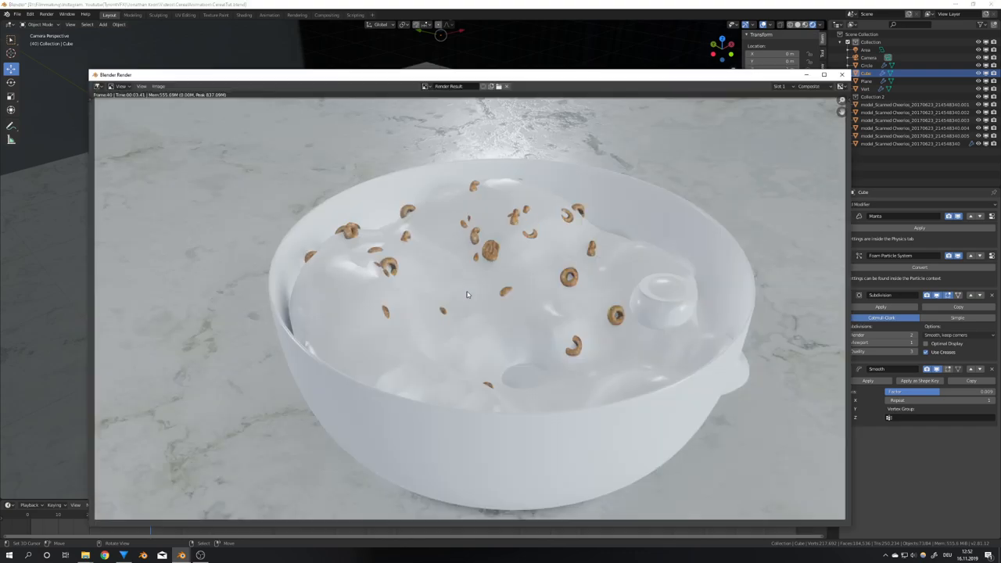
pyautogui.moveTo(454, 287)
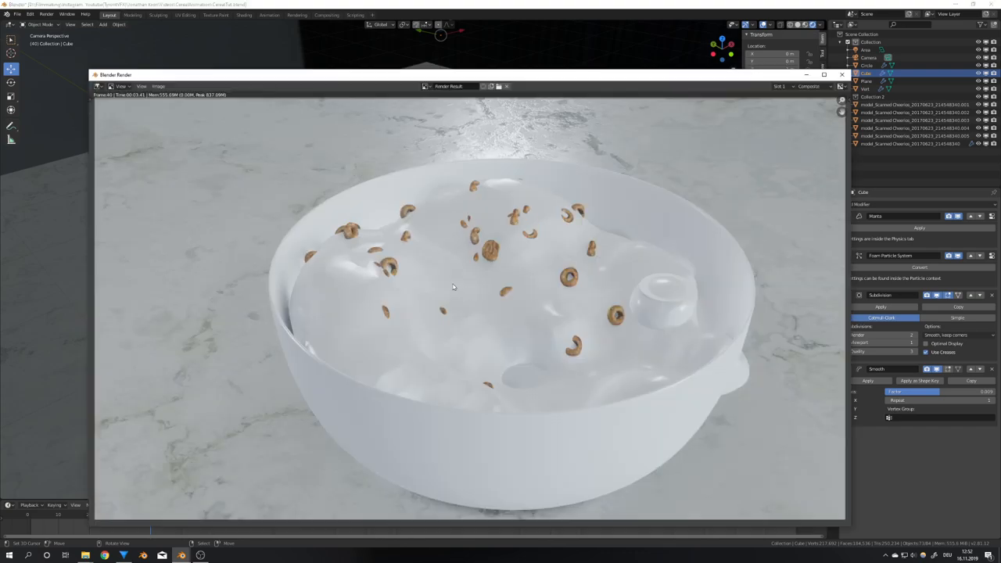